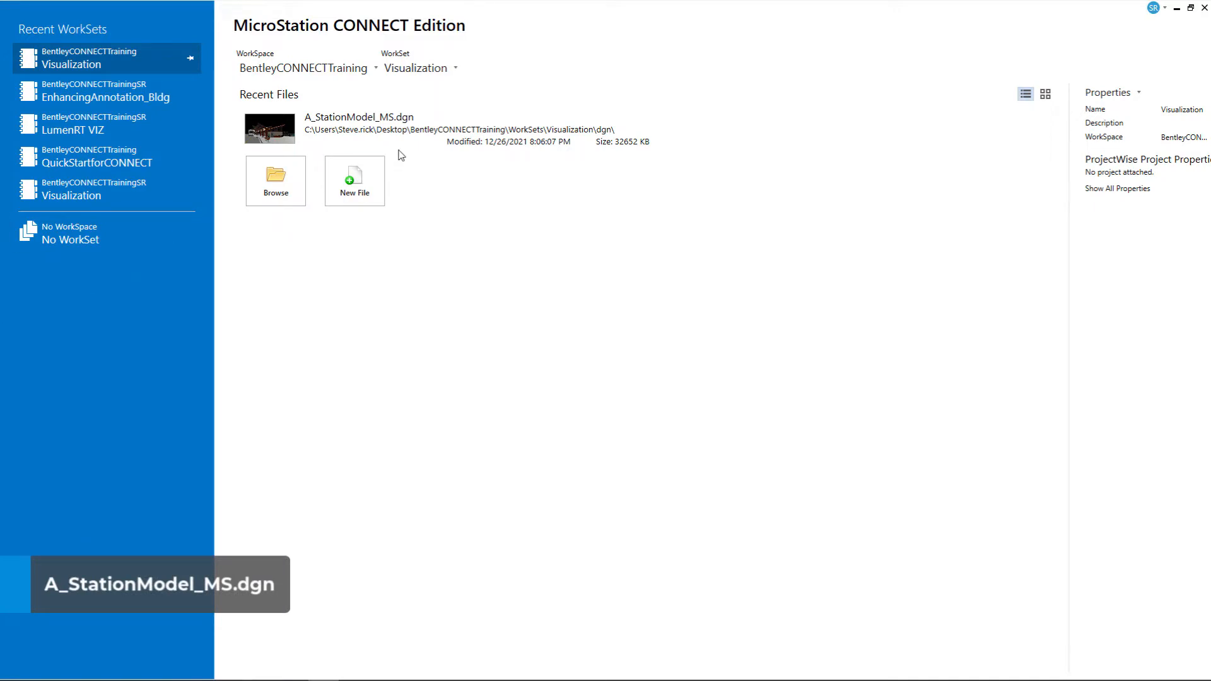
Open A_StationModel_MS.dgn from the Recent Files list
double_click(359, 129)
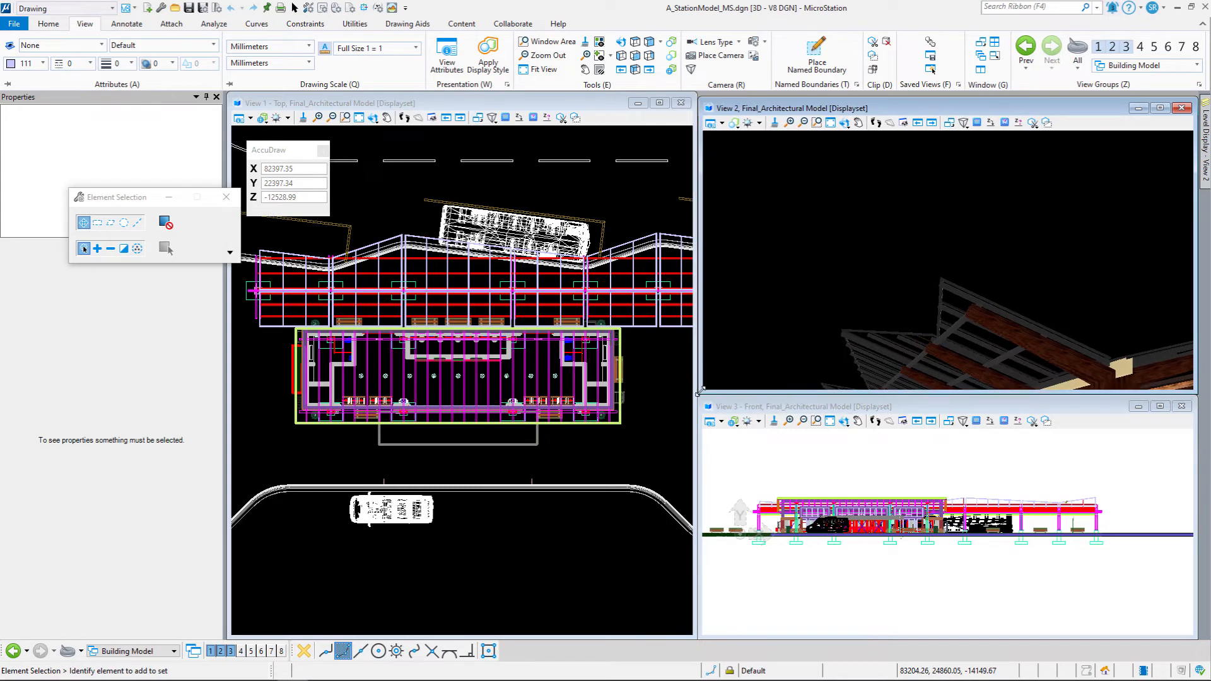
mouse_move(386, 197)
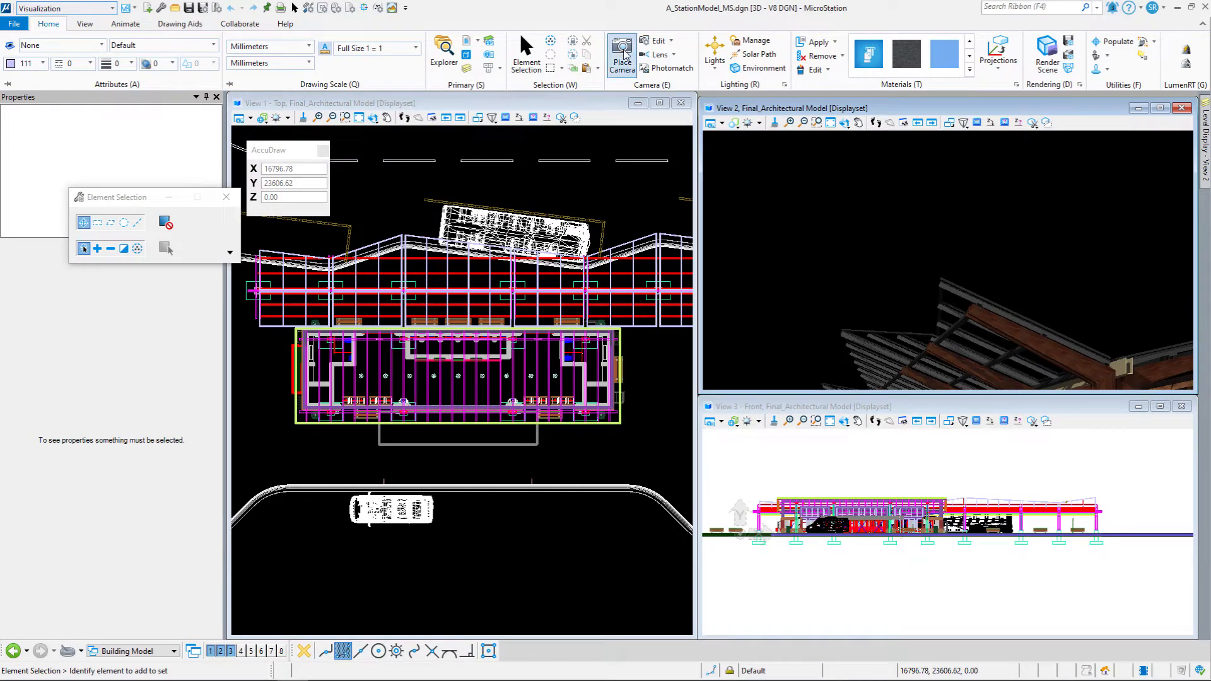
Start the Place Camera tool to bring up the Setup Camera dialog
left_click(622, 51)
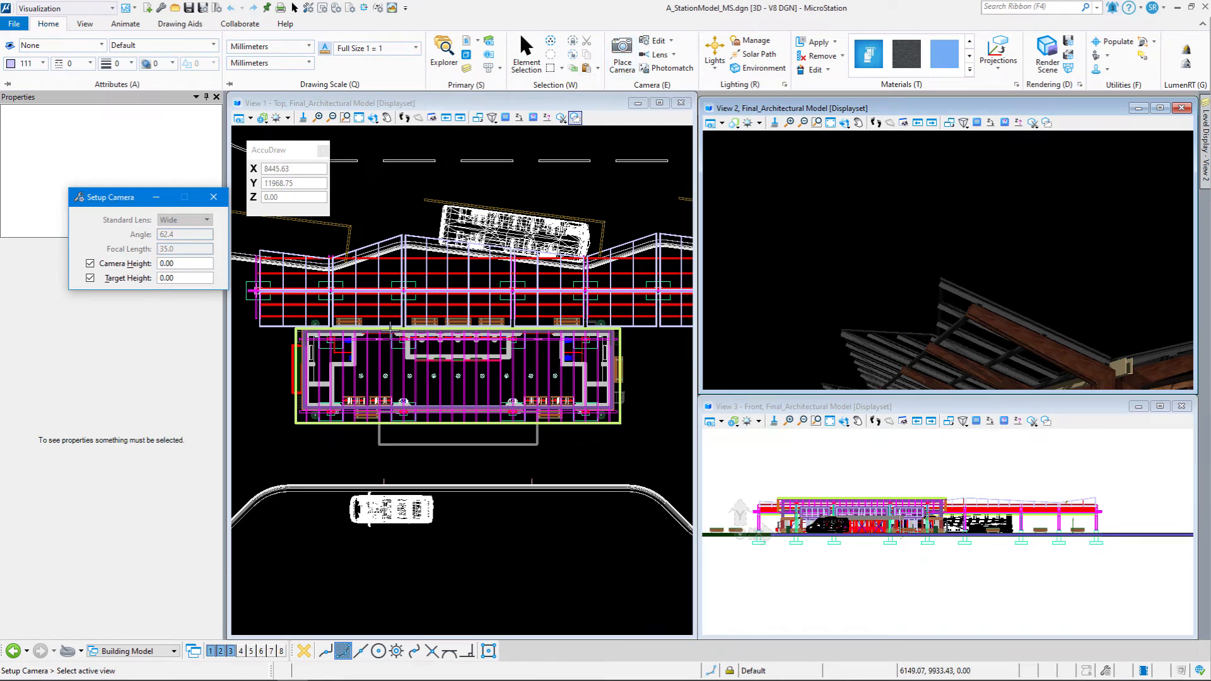
mouse_move(297, 548)
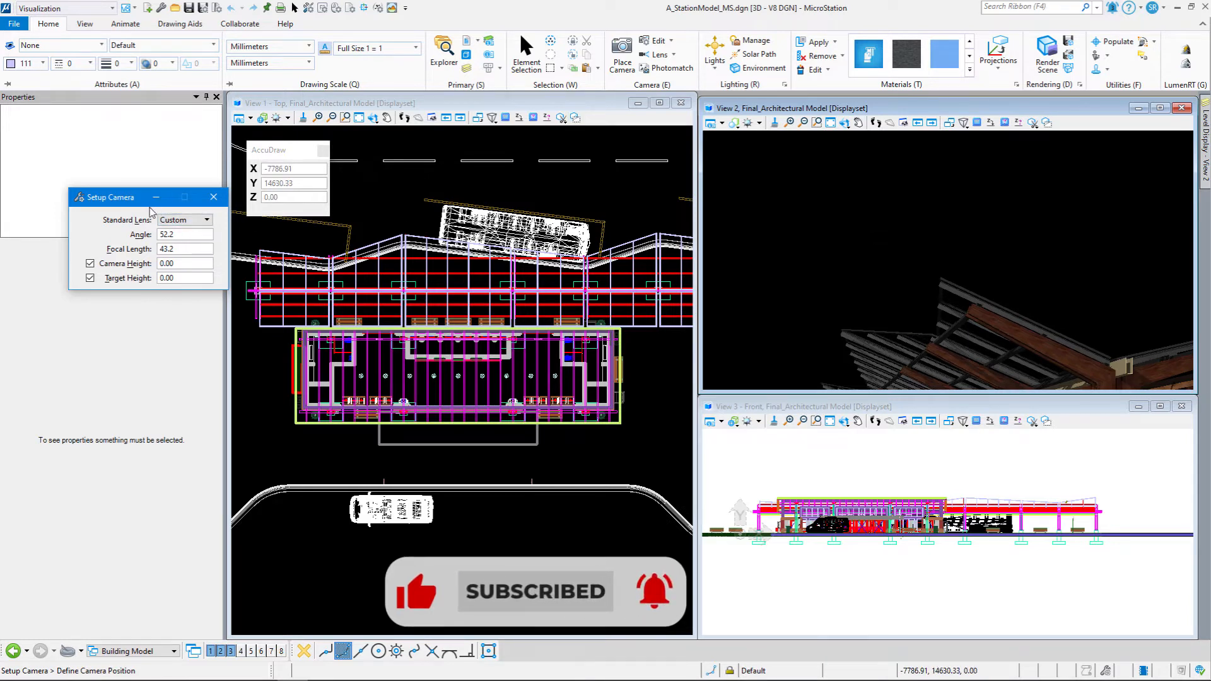
Choose the Wide standard lens and set camera and target heights to 2000
left_click(207, 220)
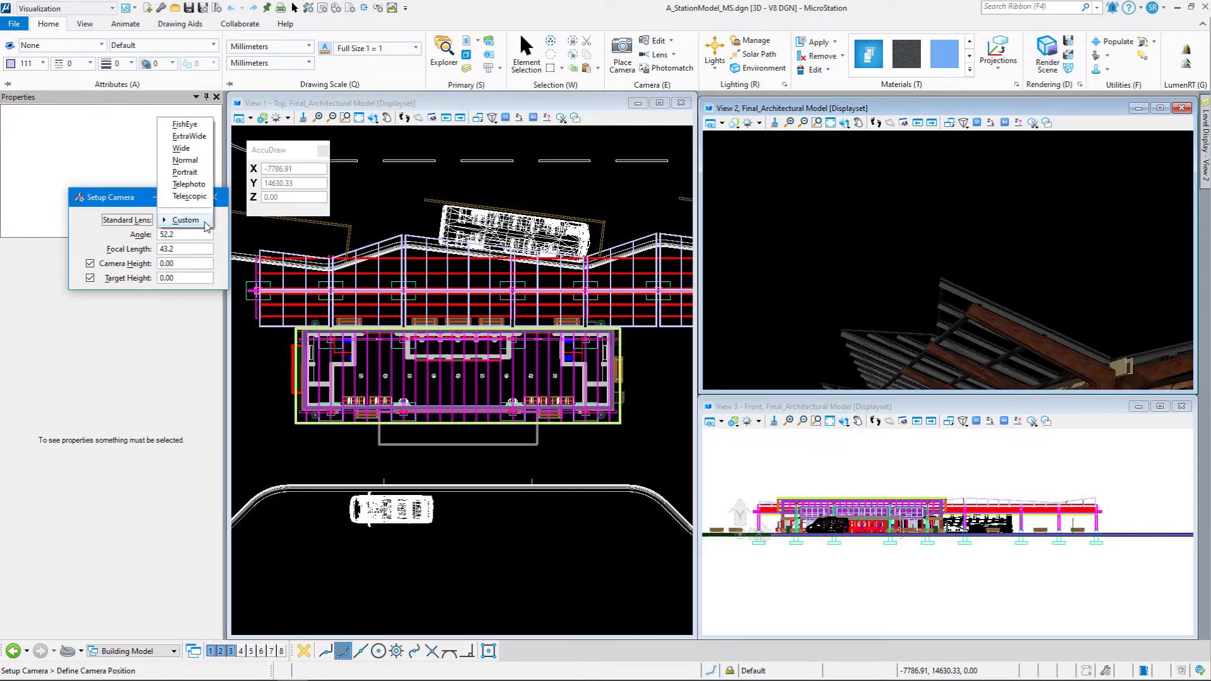
left_click(180, 148)
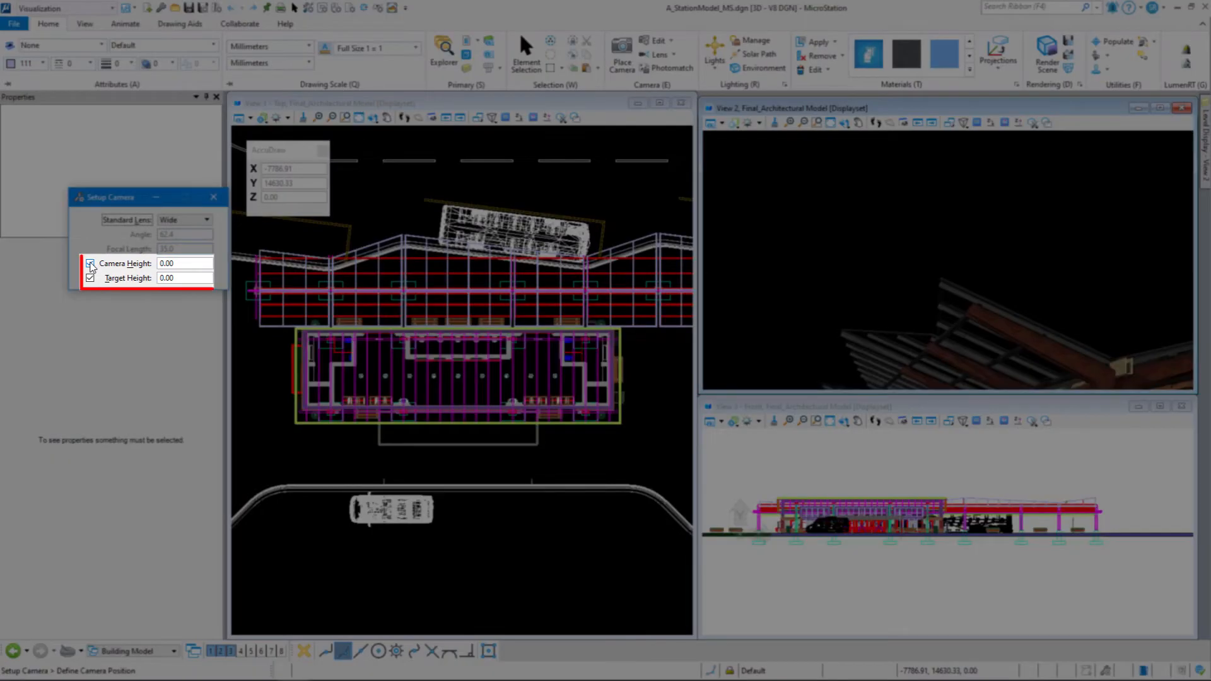
left_click(90, 262)
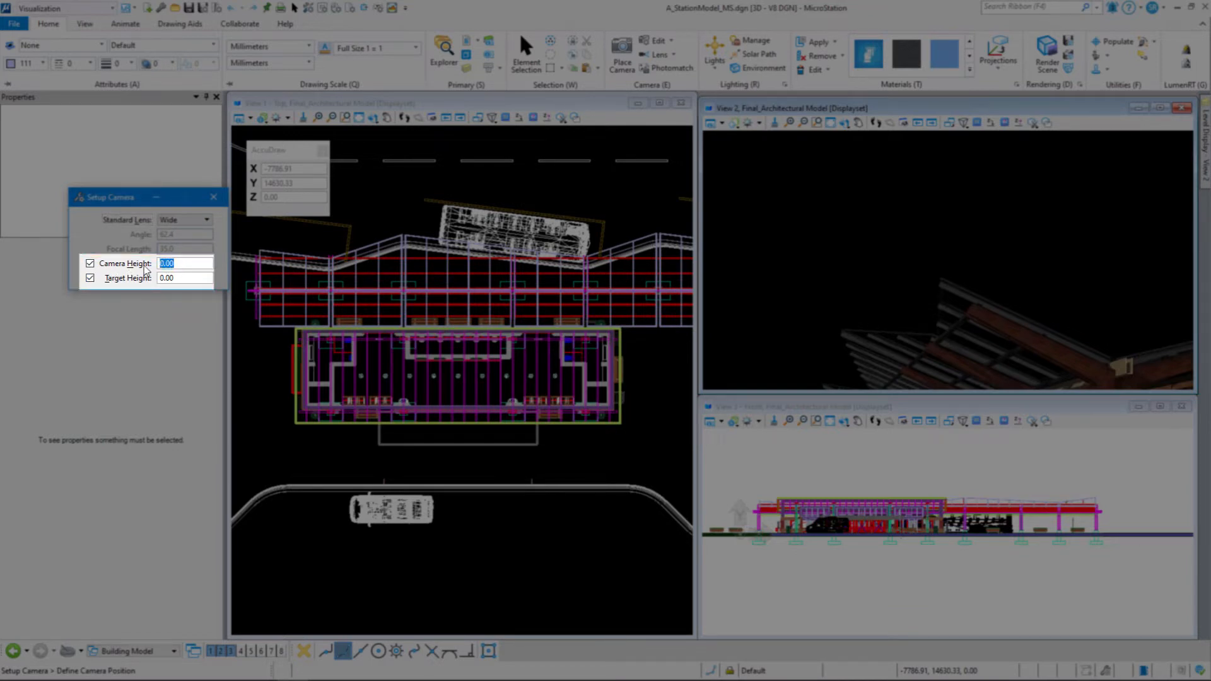
type("2")
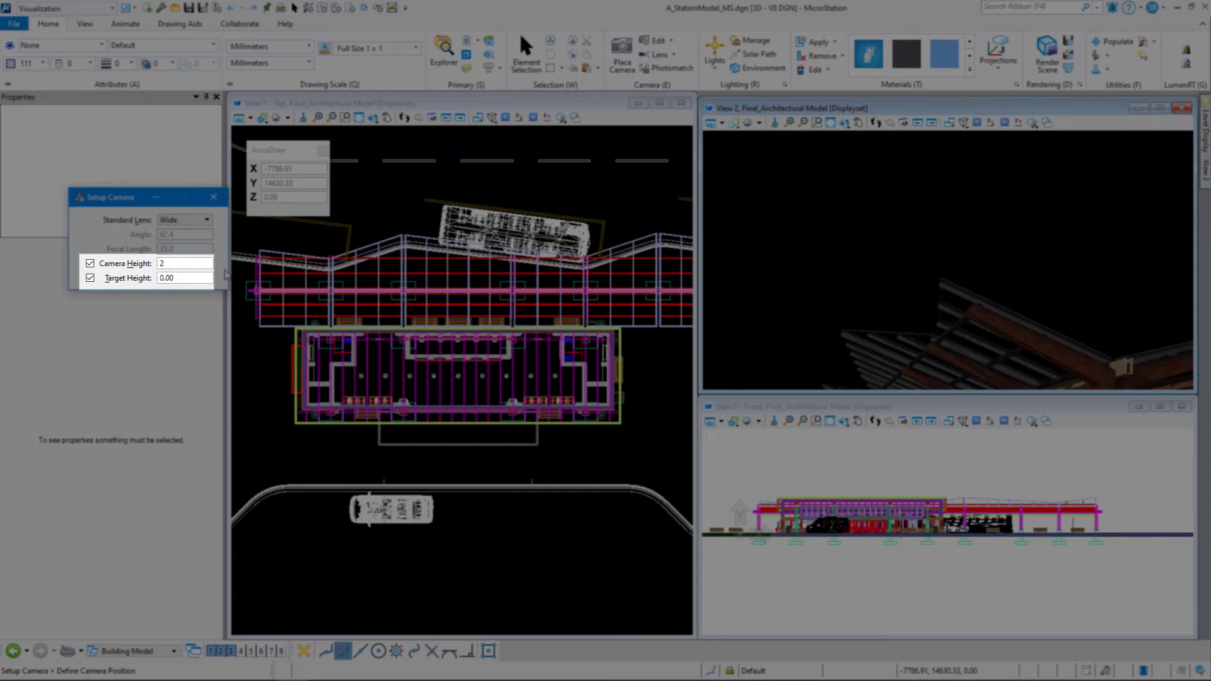
type("2000")
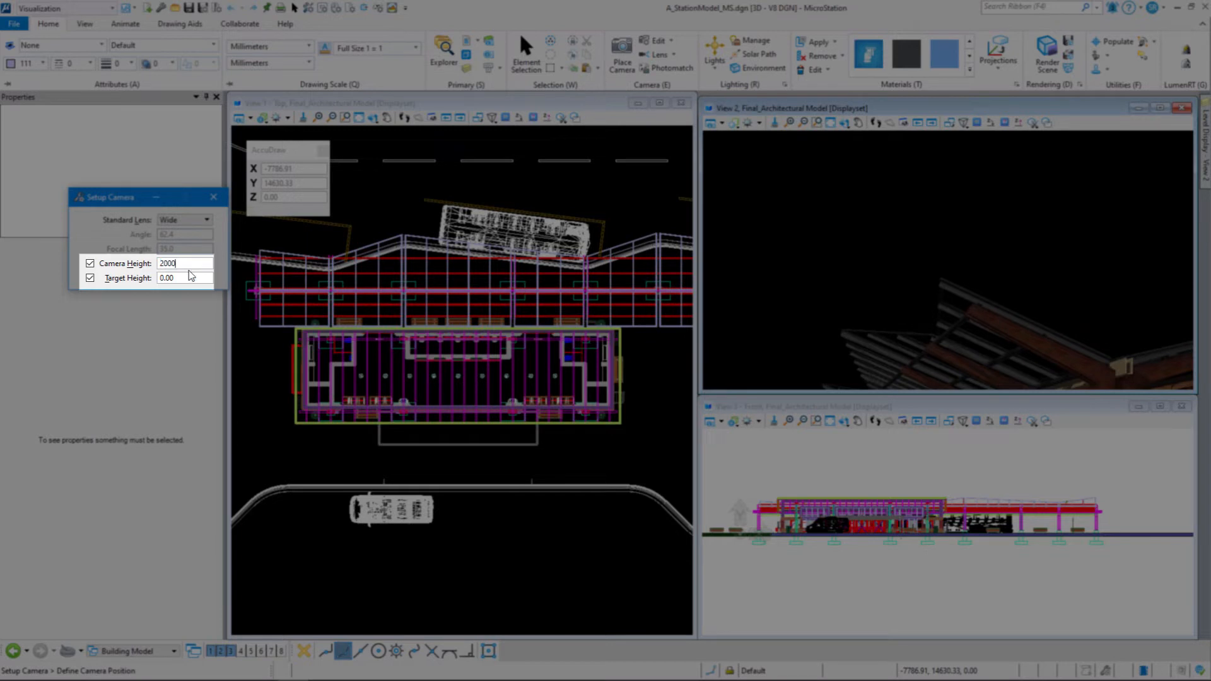
left_click(183, 278)
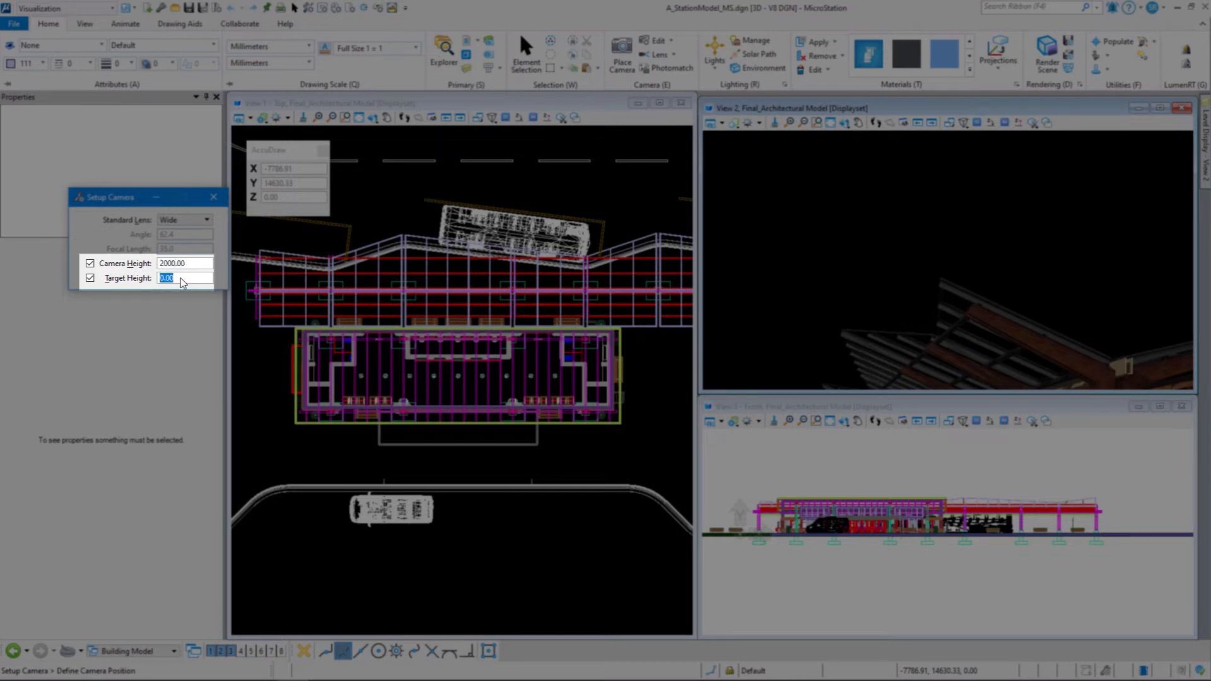
type("2000.00")
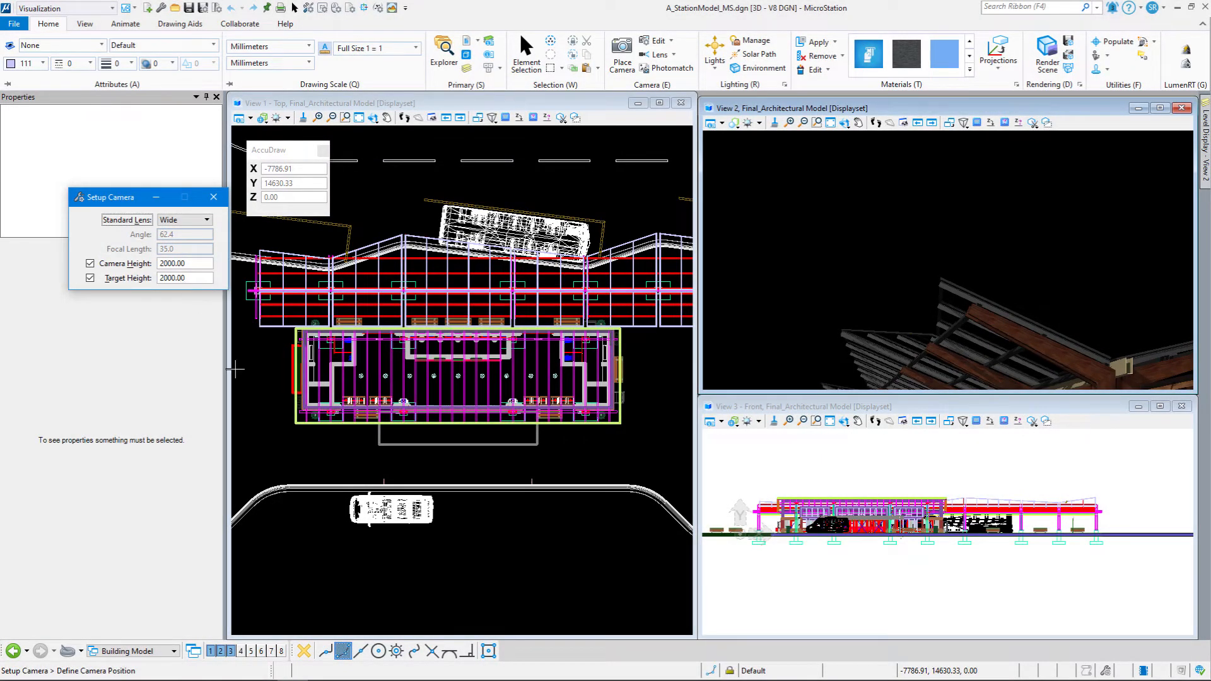
mouse_move(276, 562)
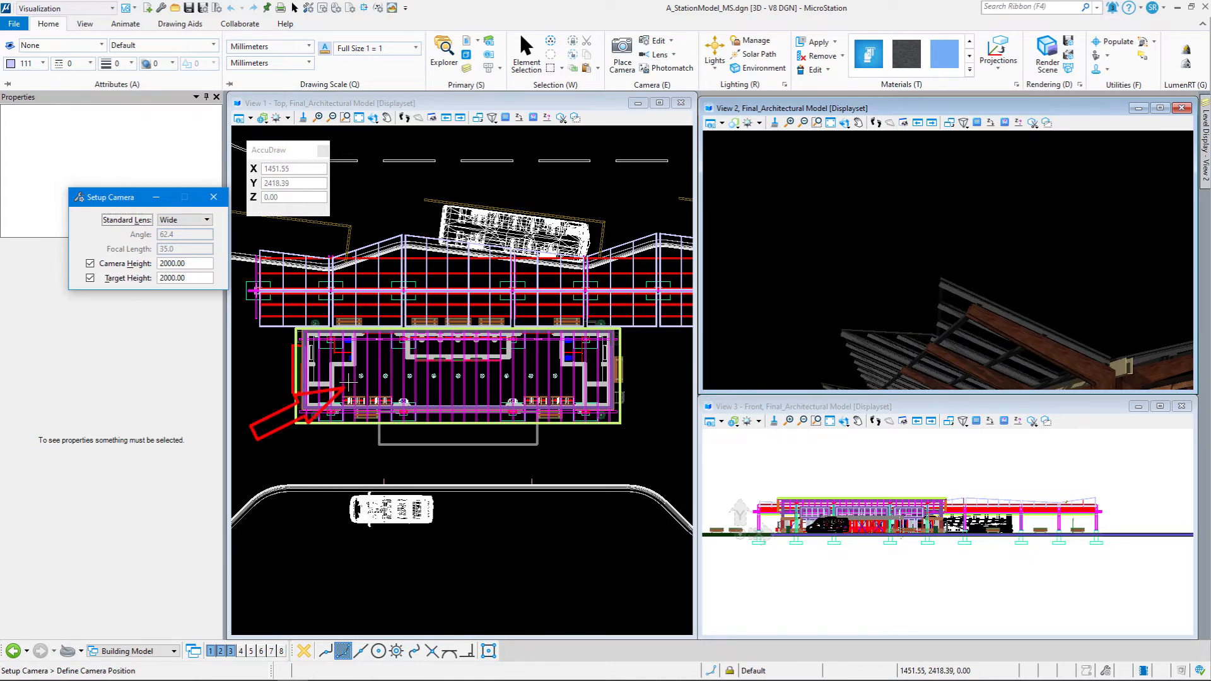
Place the camera at the station's left end in the Top view, targeting the right end
left_click(348, 384)
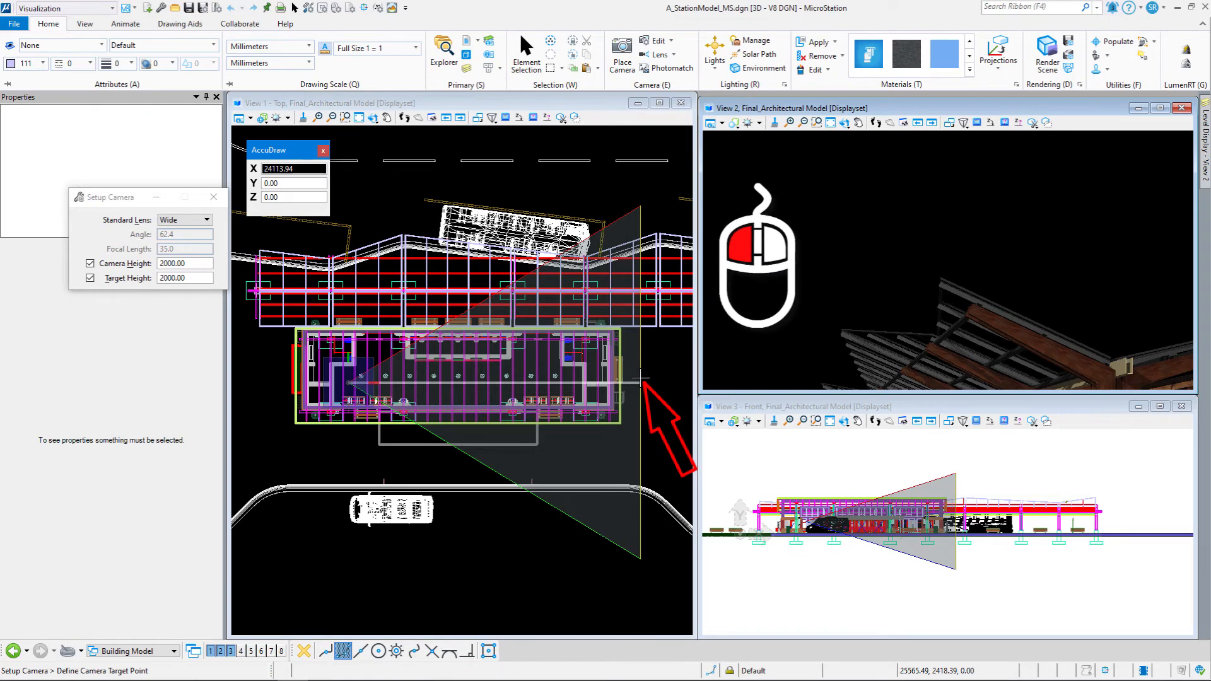
left_click(641, 379)
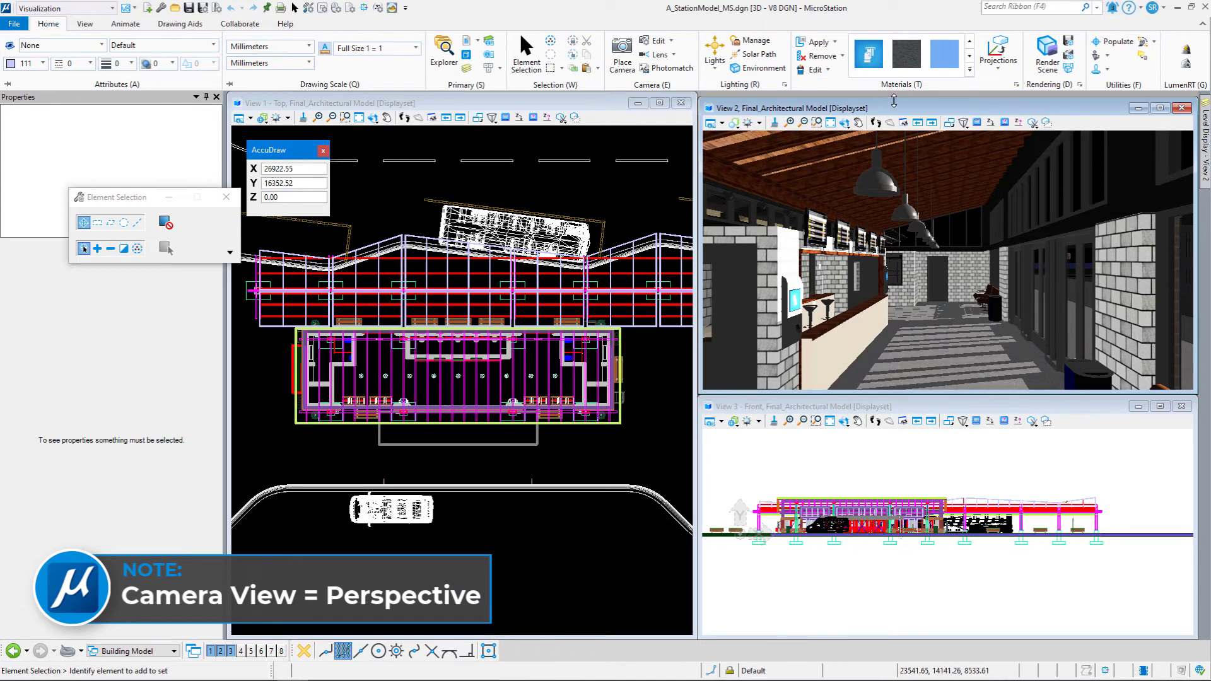
Maximize View 2 and render the interior camera view in Vue Rendering
left_click(1157, 108)
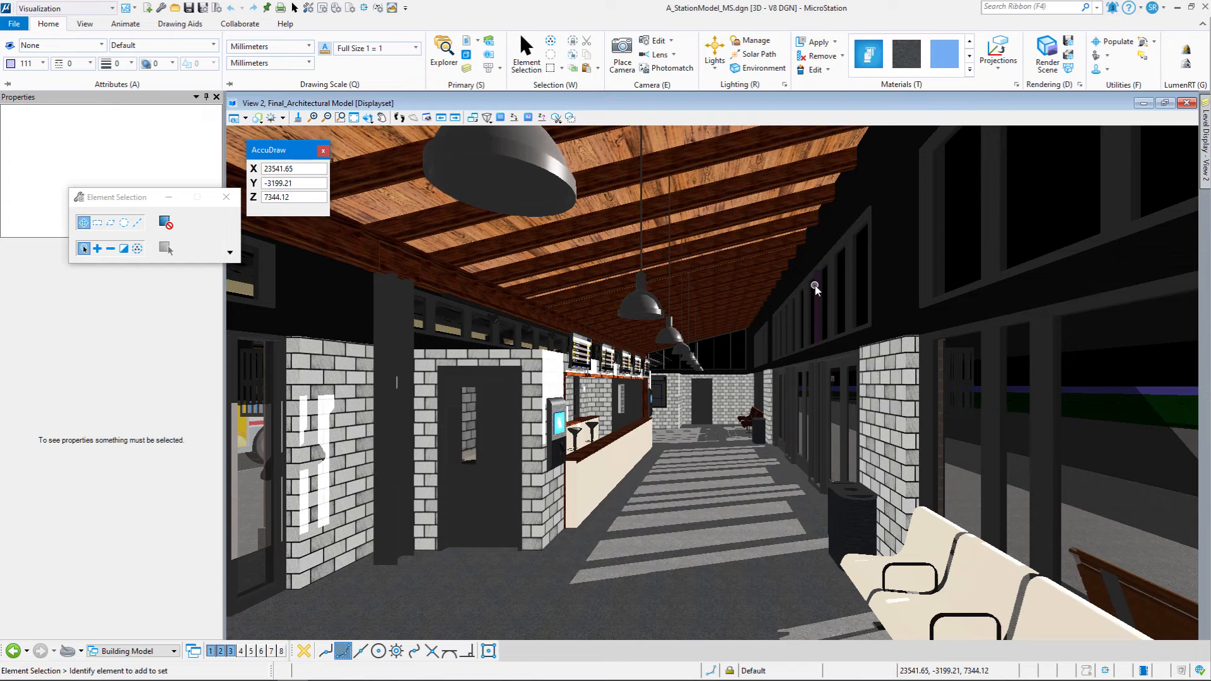
mouse_move(815, 287)
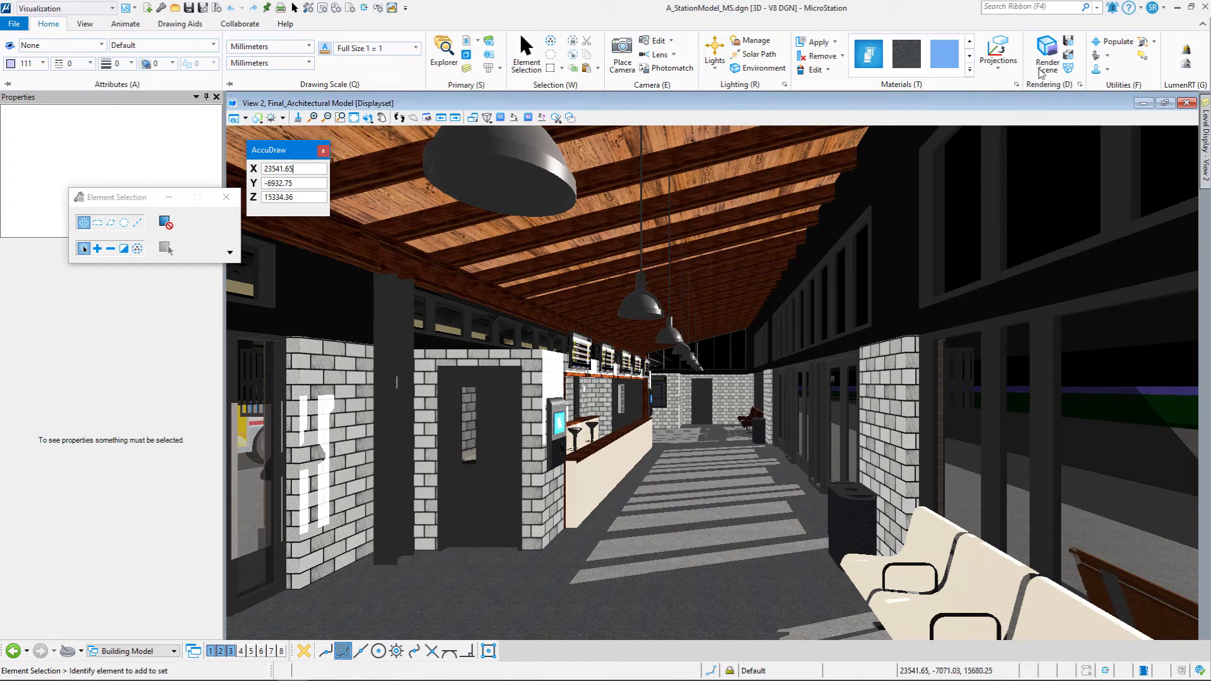
left_click(1047, 54)
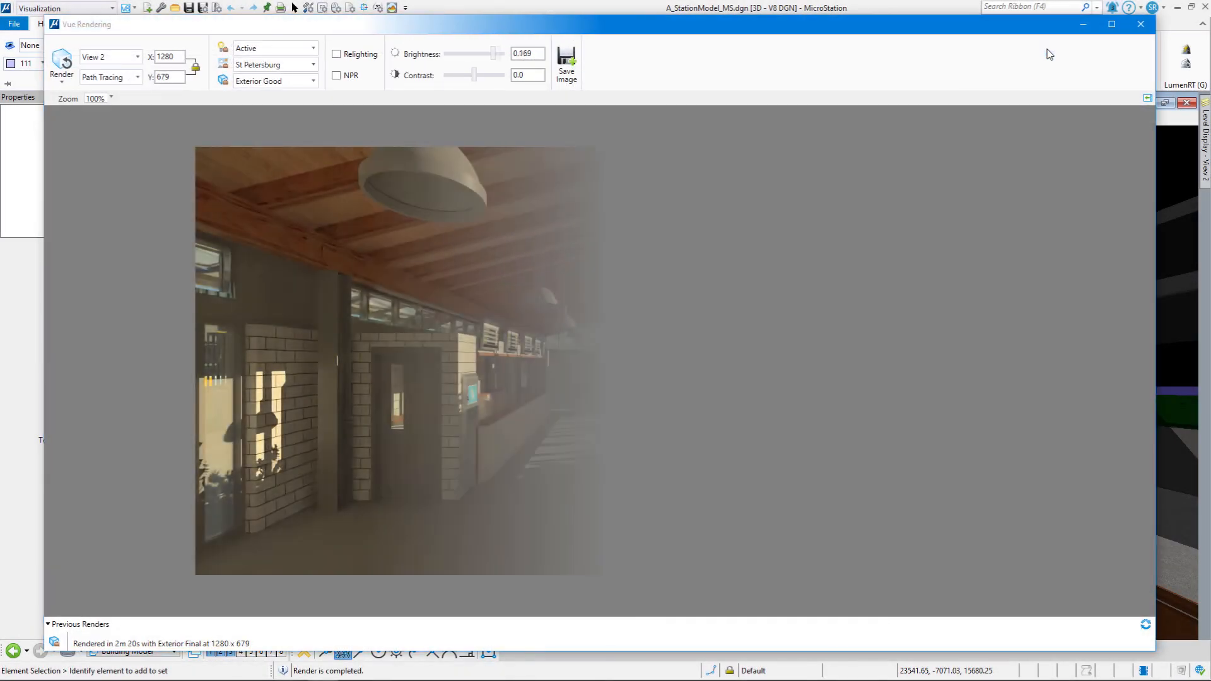